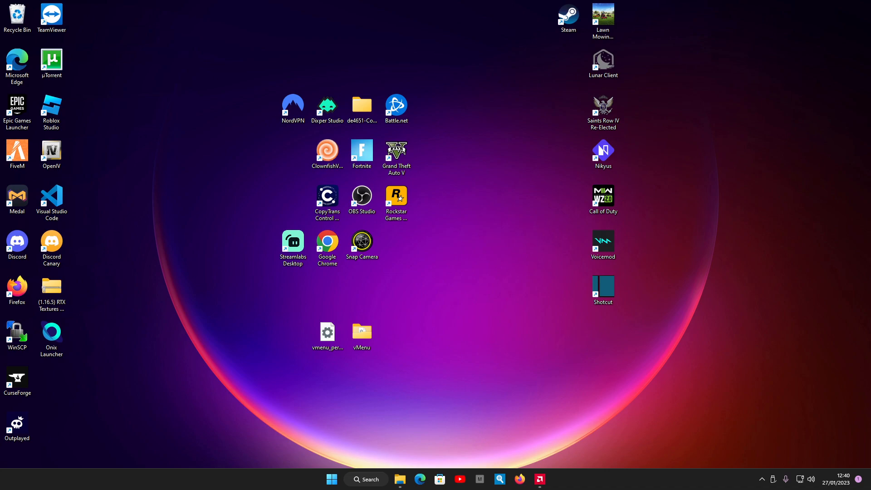
mouse_move(184, 266)
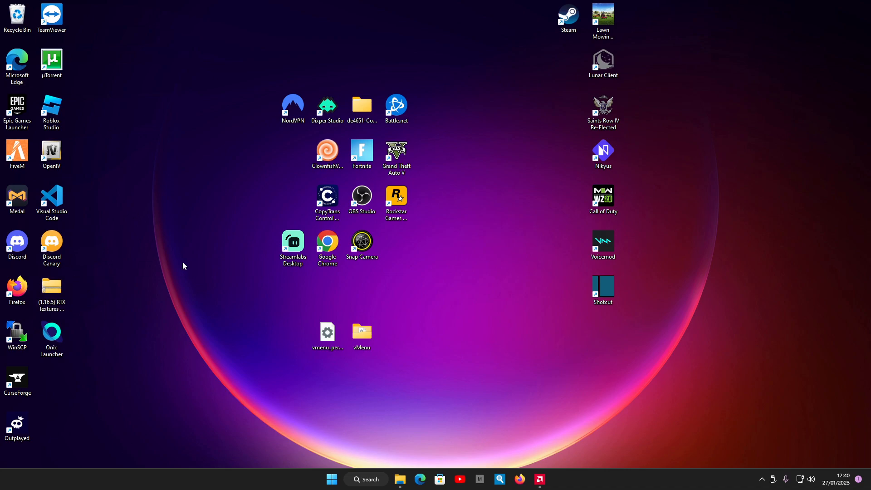
mouse_move(178, 297)
type("%")
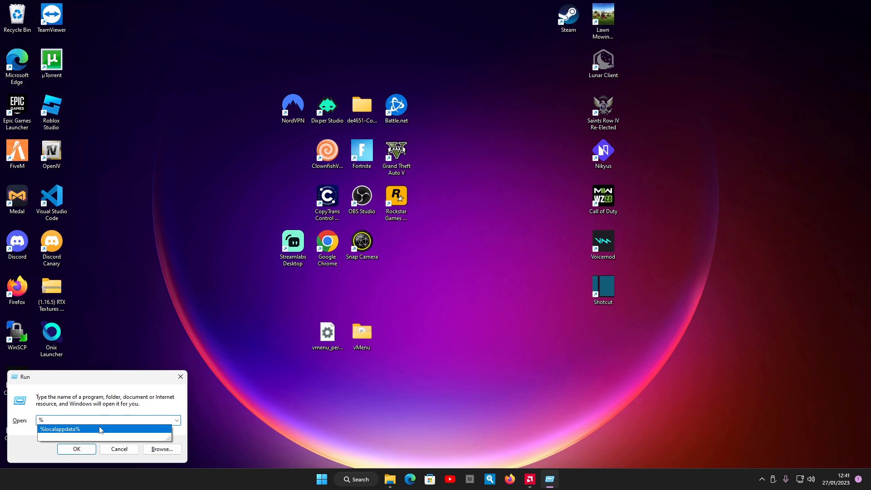
- Navigate from %localappdata% through Packages, LocalState and com.mojang to the minecraftpe folder
left_click(76, 449)
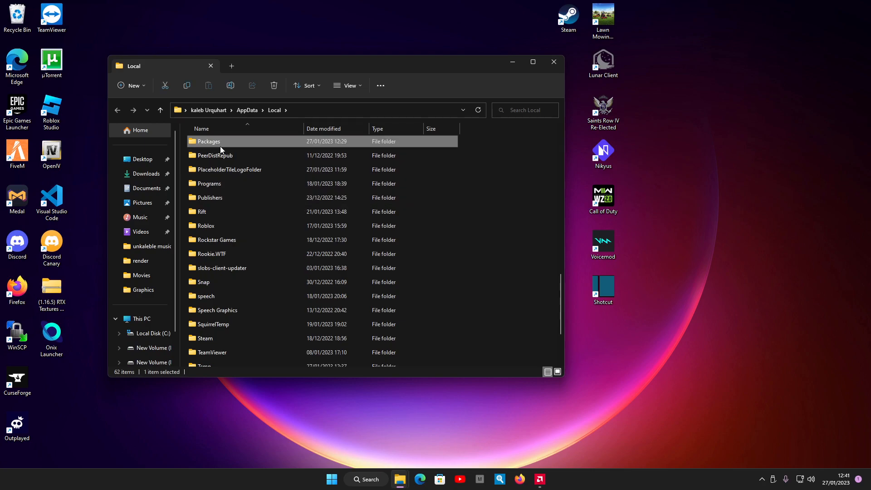
double_click(209, 141)
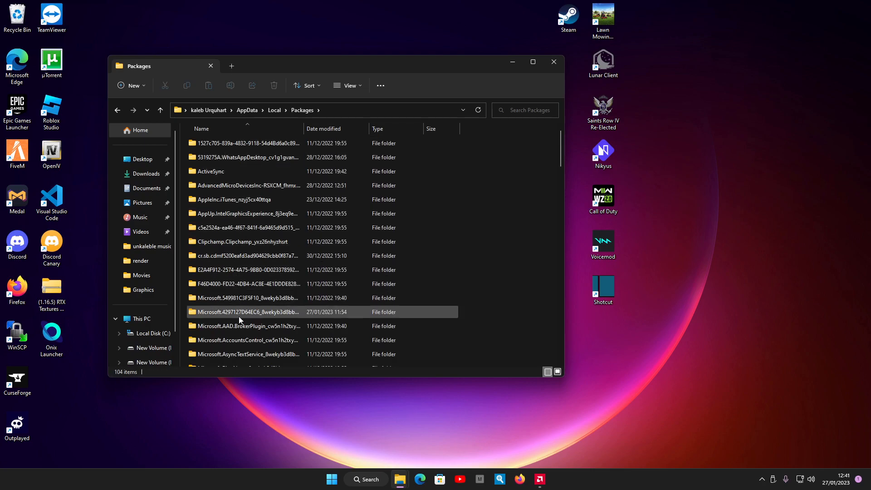
scroll("down", 3)
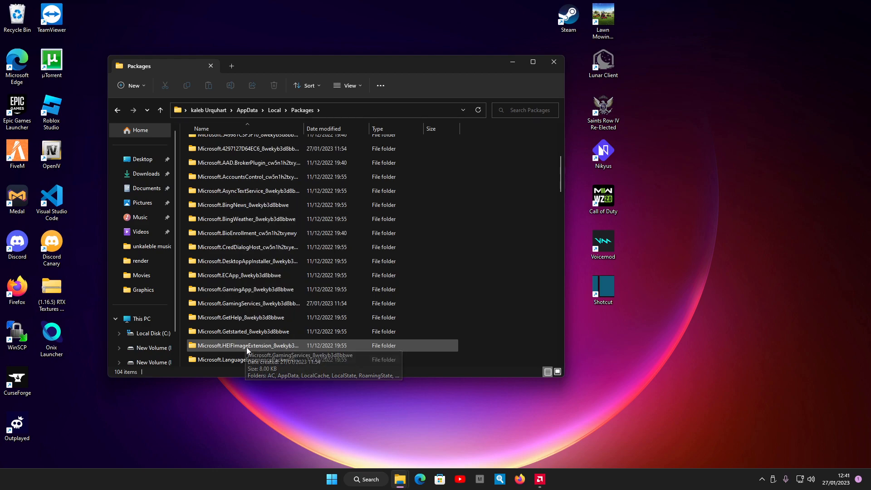
scroll("down", 3)
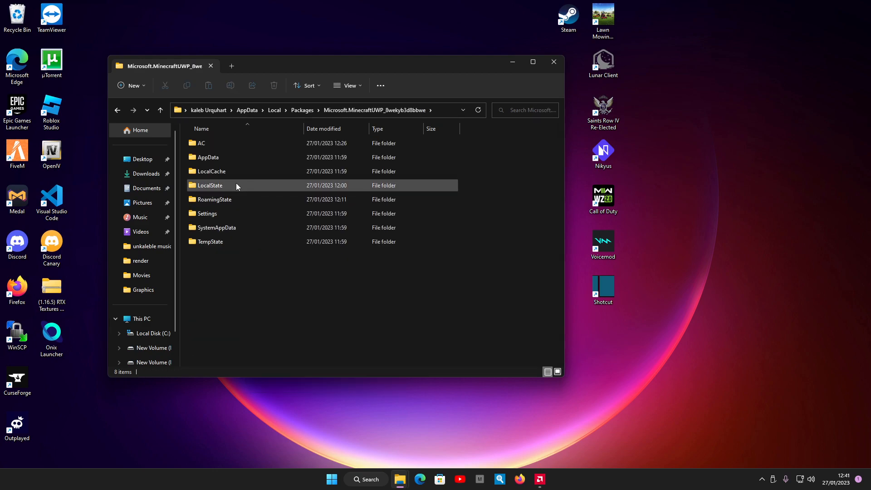
double_click(210, 185)
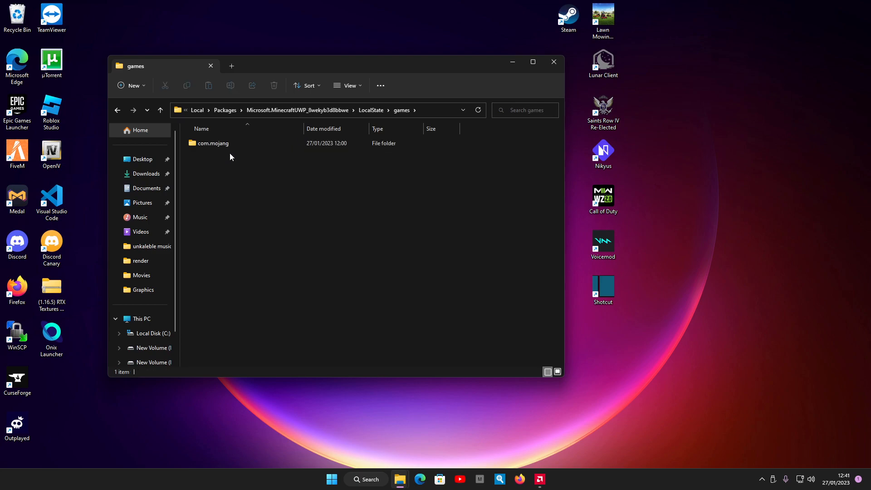
left_click(212, 143)
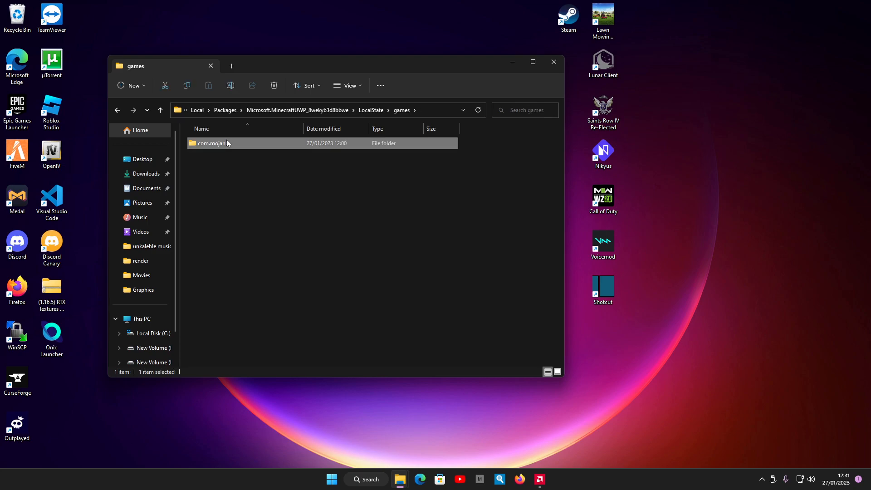
double_click(210, 143)
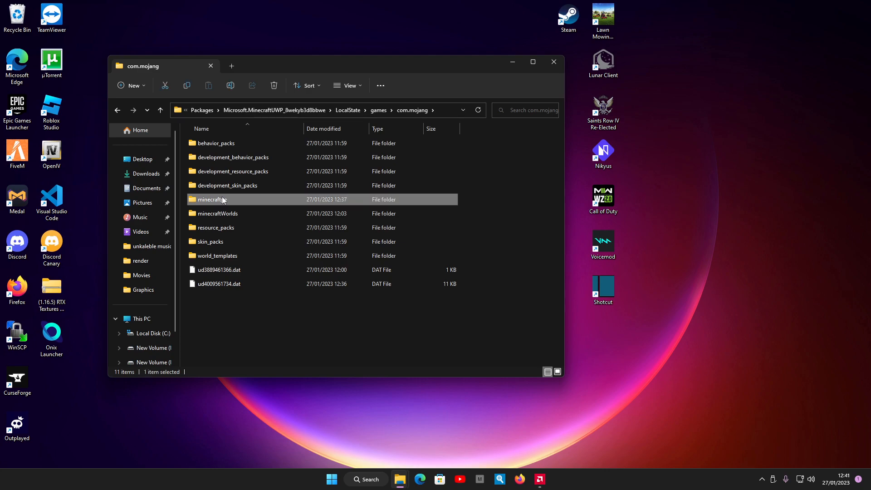
double_click(210, 199)
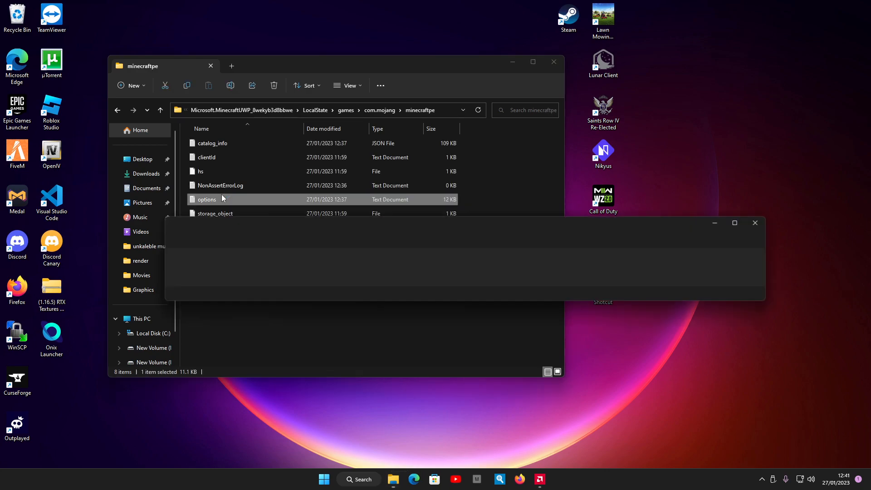
- Open the options file in Notepad and place the cursor at the end of gfx_vsync
double_click(206, 199)
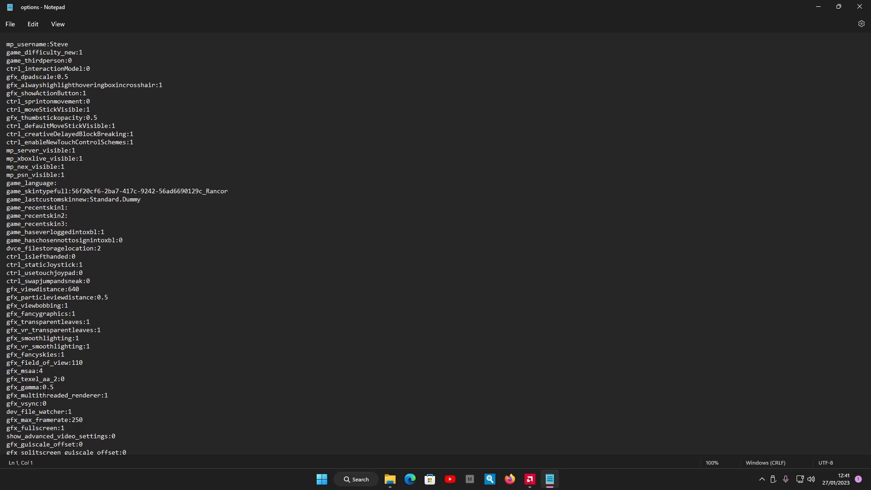
left_click(45, 402)
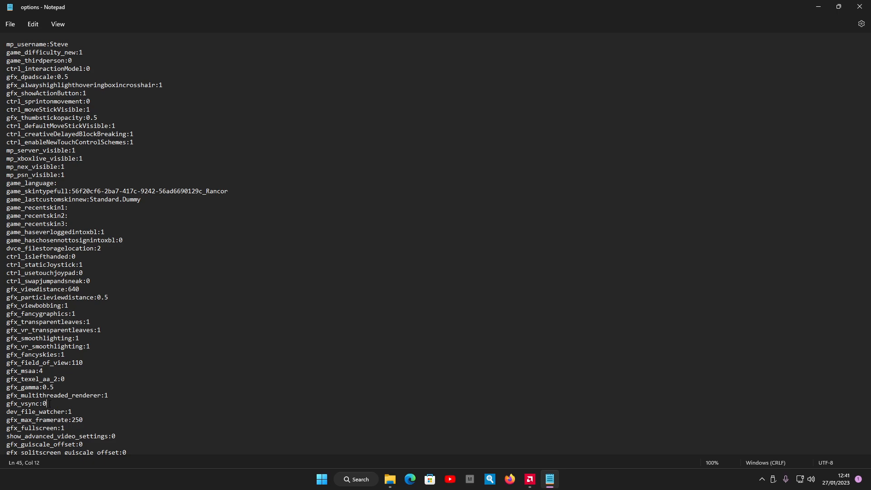
- Change gfx_vsync to 0 and gfx_max_framerate from 250 to 500, then save
key("backspace")
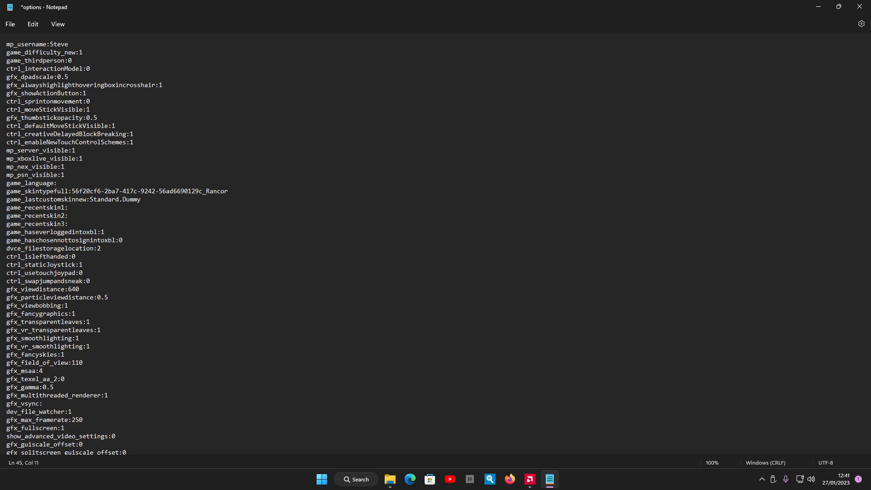
type("0")
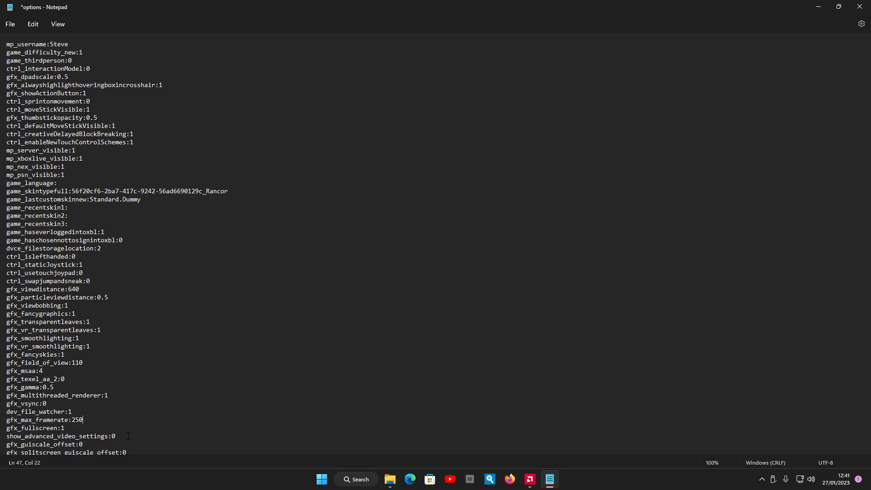
key("Backspace")
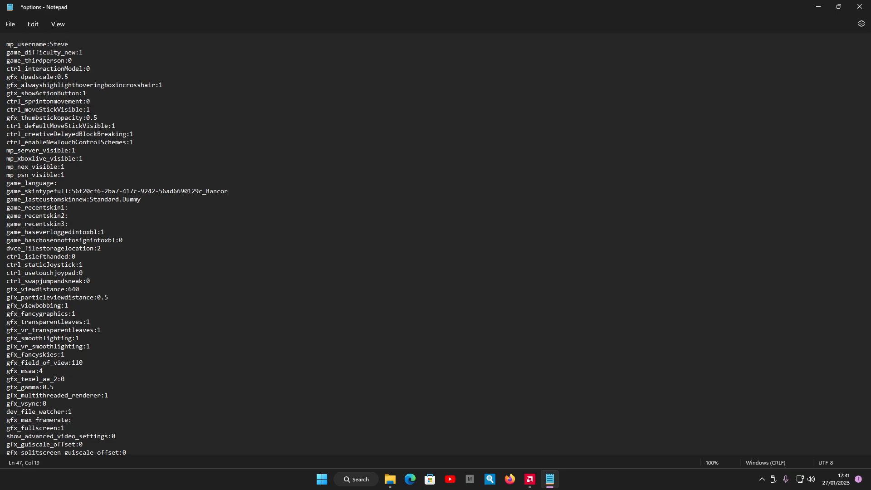
type("500")
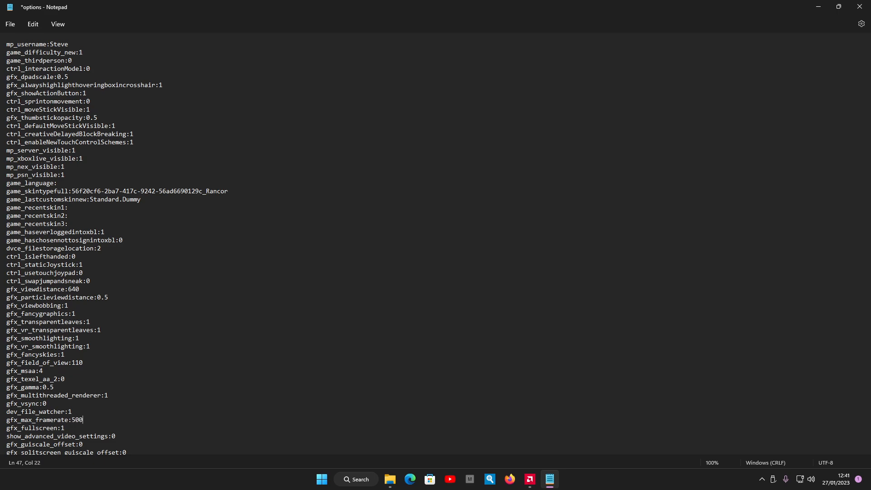
key("ctrl+s")
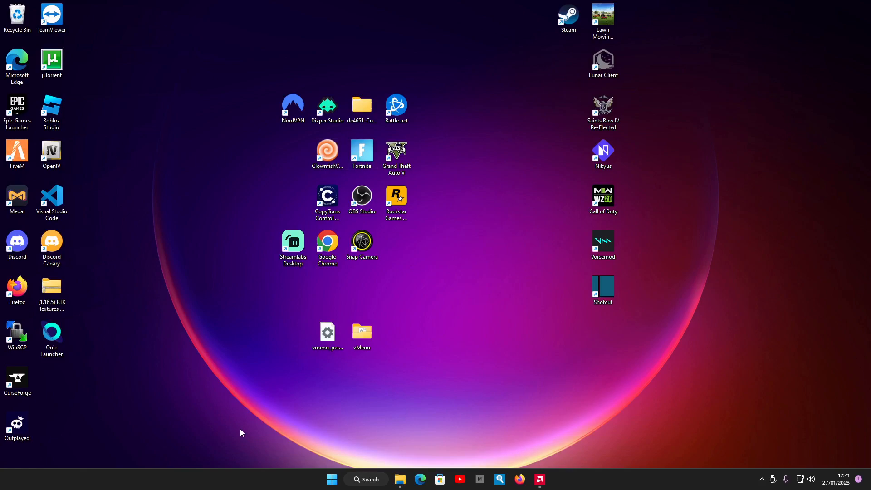
- Relaunch Minecraft from the Recent list in taskbar search
left_click(366, 479)
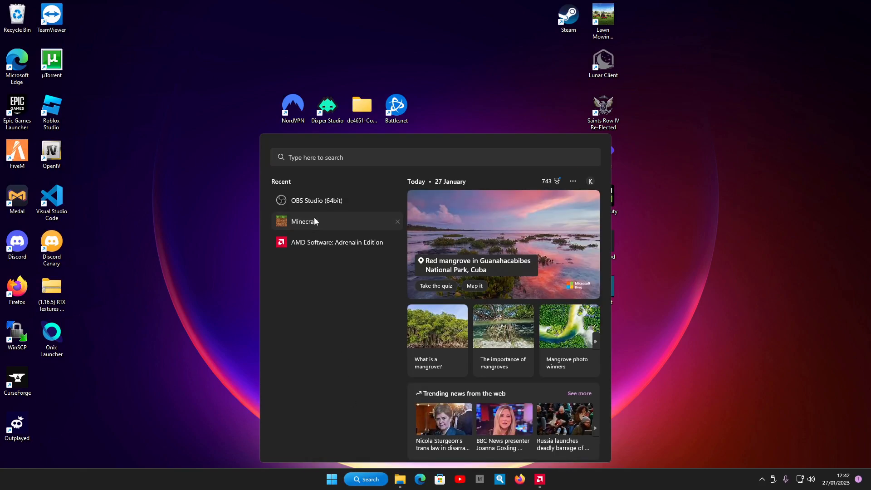
left_click(302, 221)
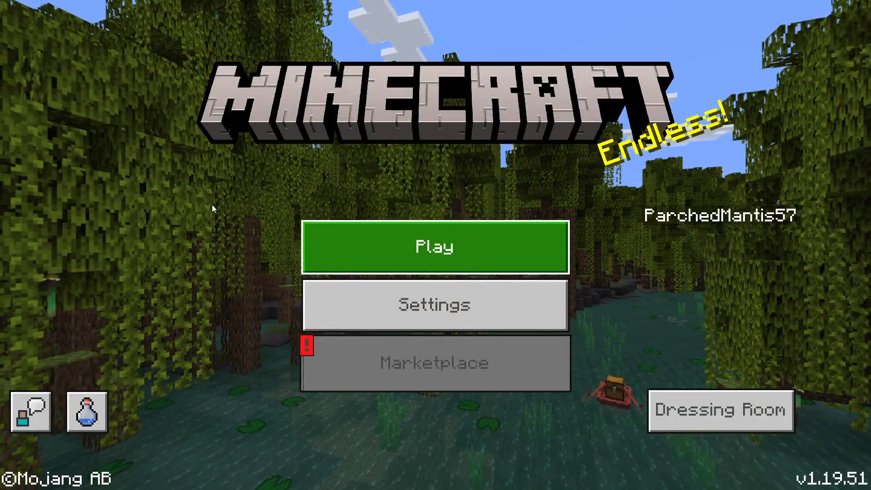
- Open Settings from the Minecraft title screen to reach Video Settings
left_click(435, 246)
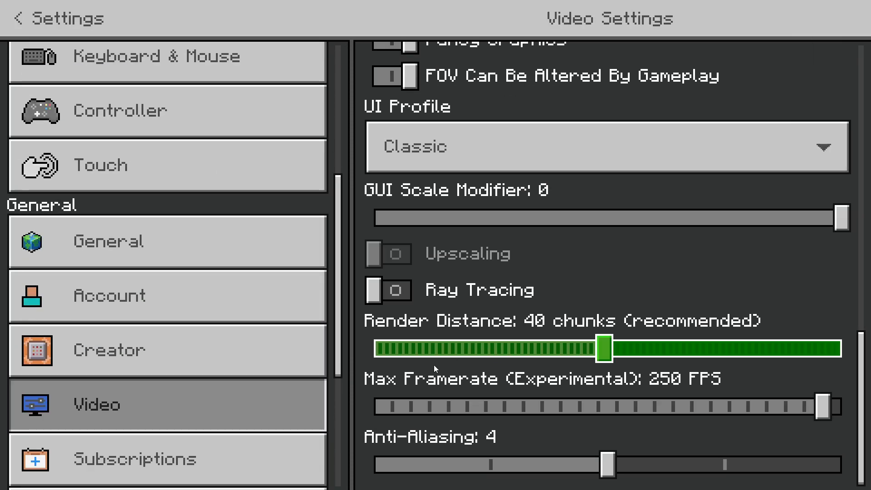
- Switch the Ray Tracing toggle on in Video Settings
left_click(387, 290)
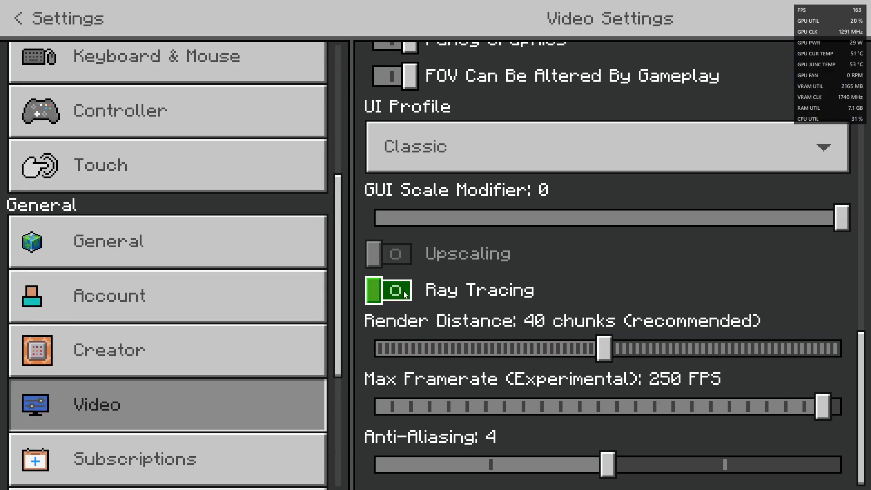